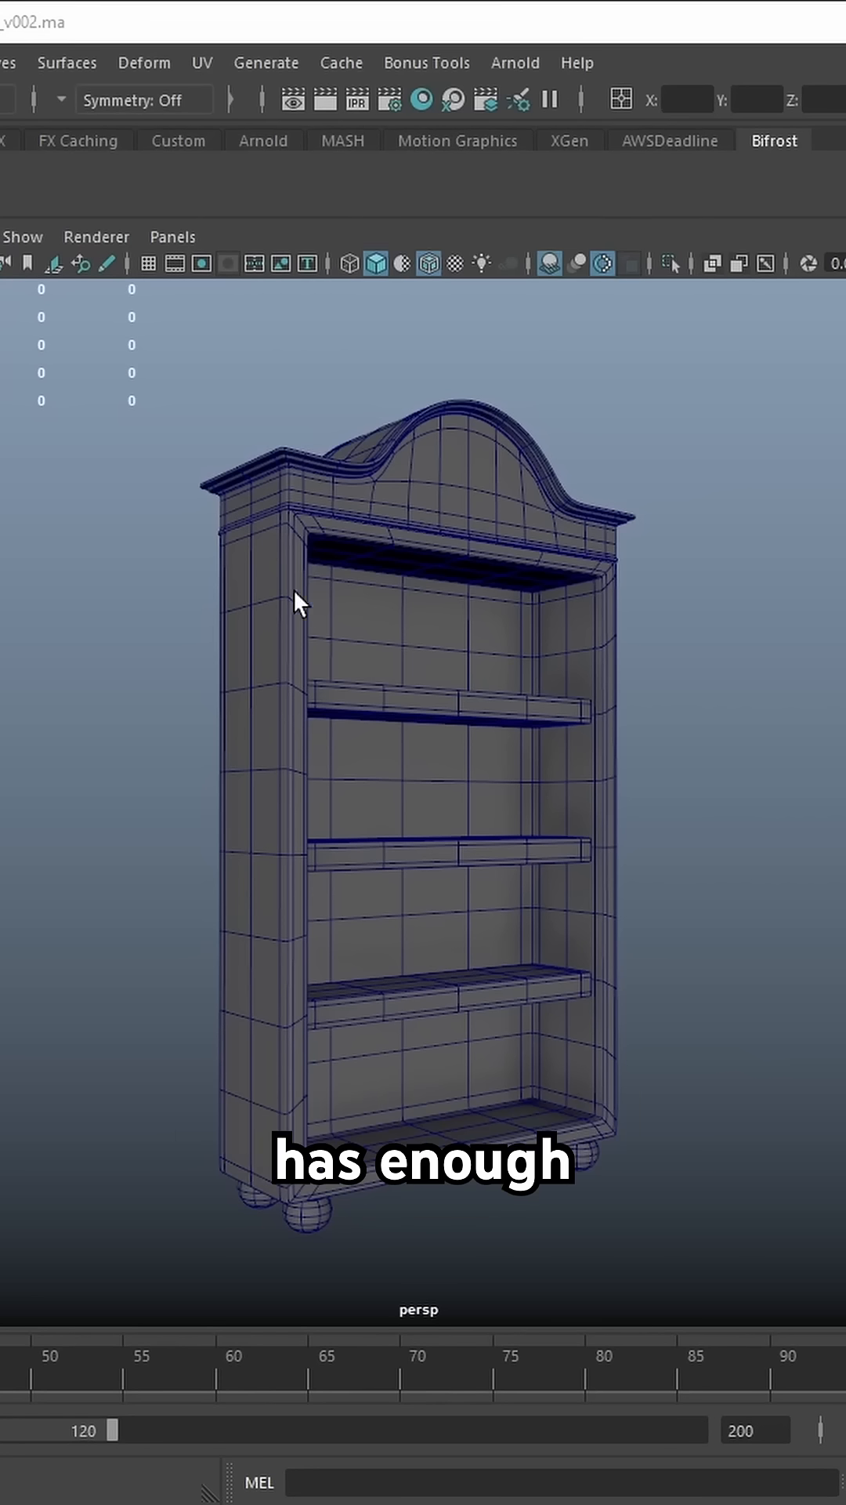
pyautogui.moveTo(600, 798)
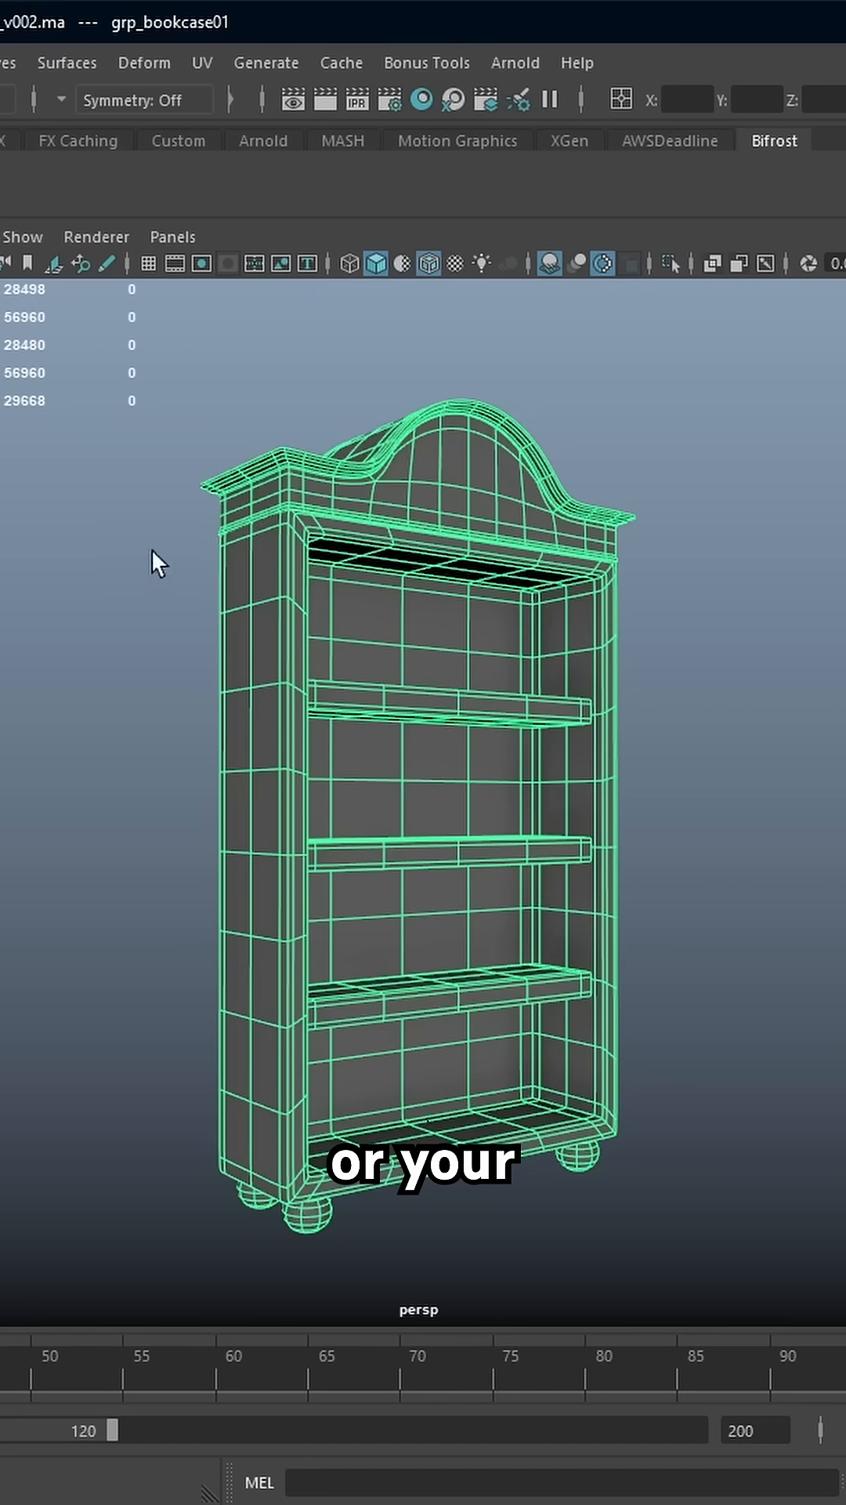
# Step: Attach a flare deformer (flare1) to the selected bookcase
pyautogui.click(144, 63)
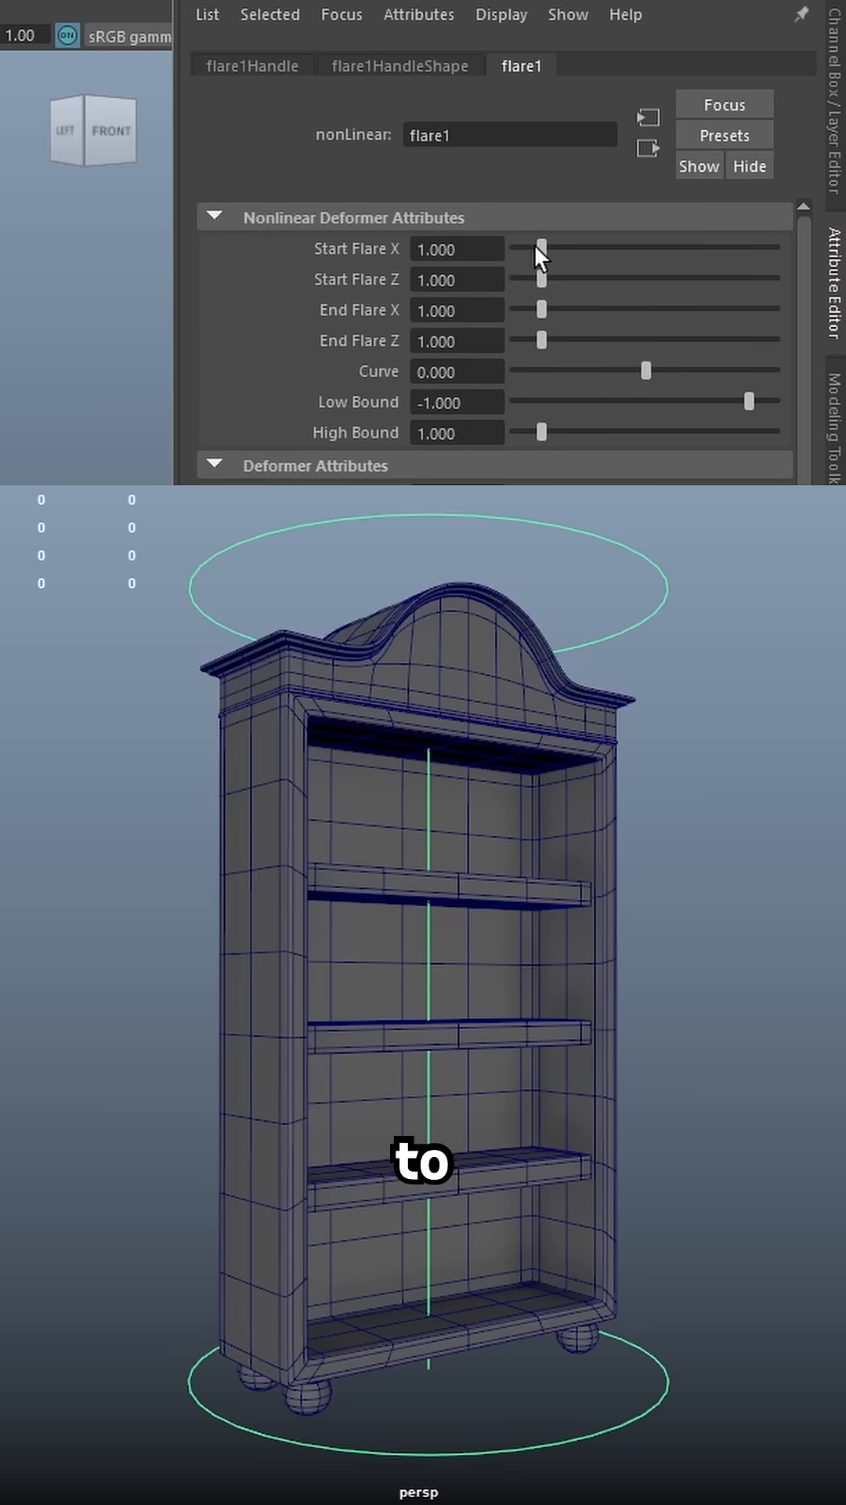
# Step: Adjust flare1's Start/End Flare X and Z and Curve (~0.52) so the bookcase widens at top and bulges outward
pyautogui.moveTo(539, 249); pyautogui.dragTo(553, 249)
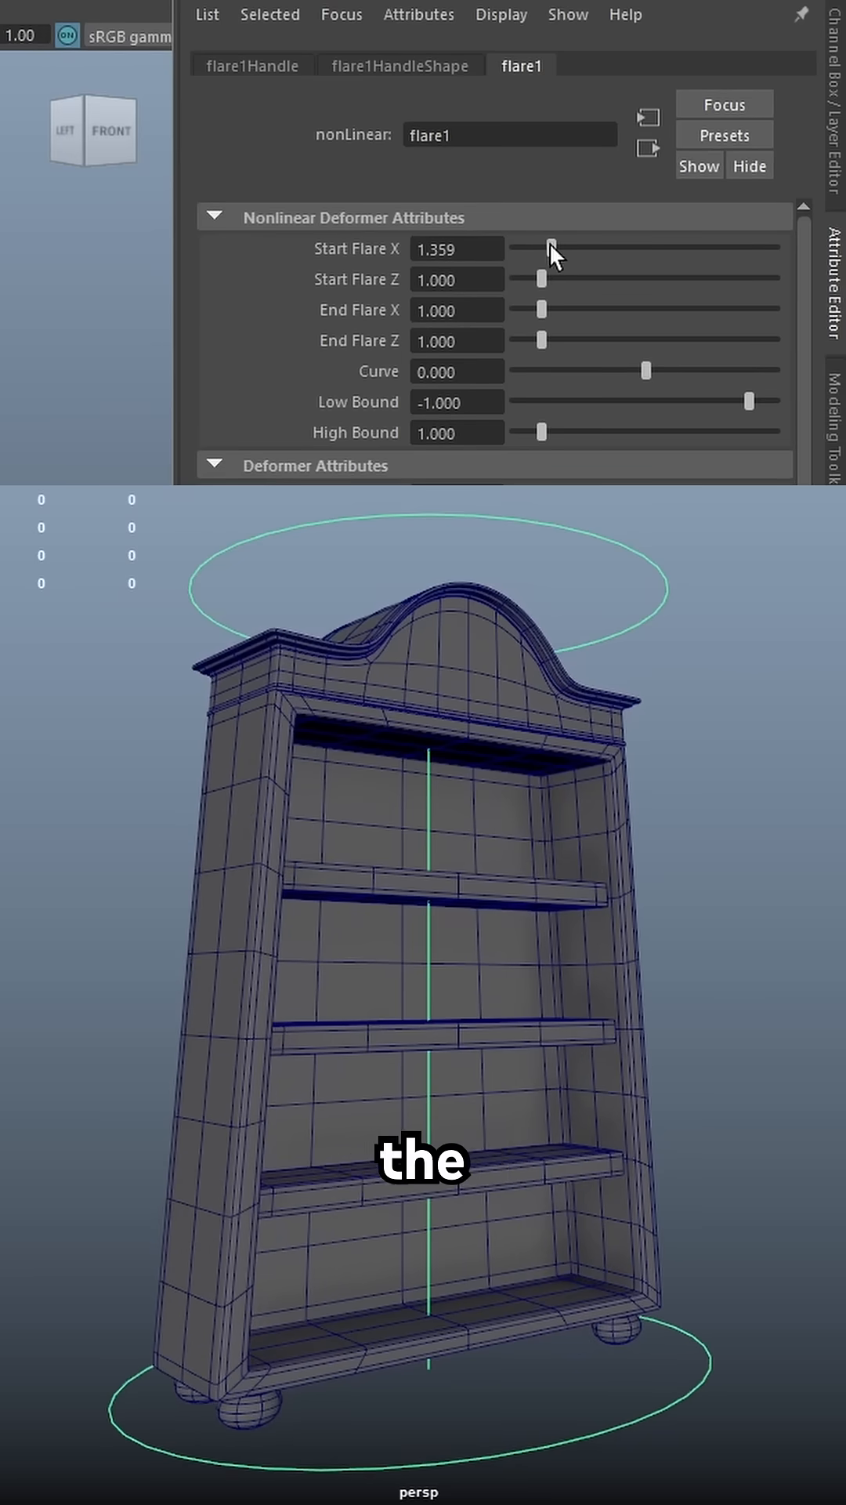
pyautogui.moveTo(540, 310); pyautogui.dragTo(531, 310)
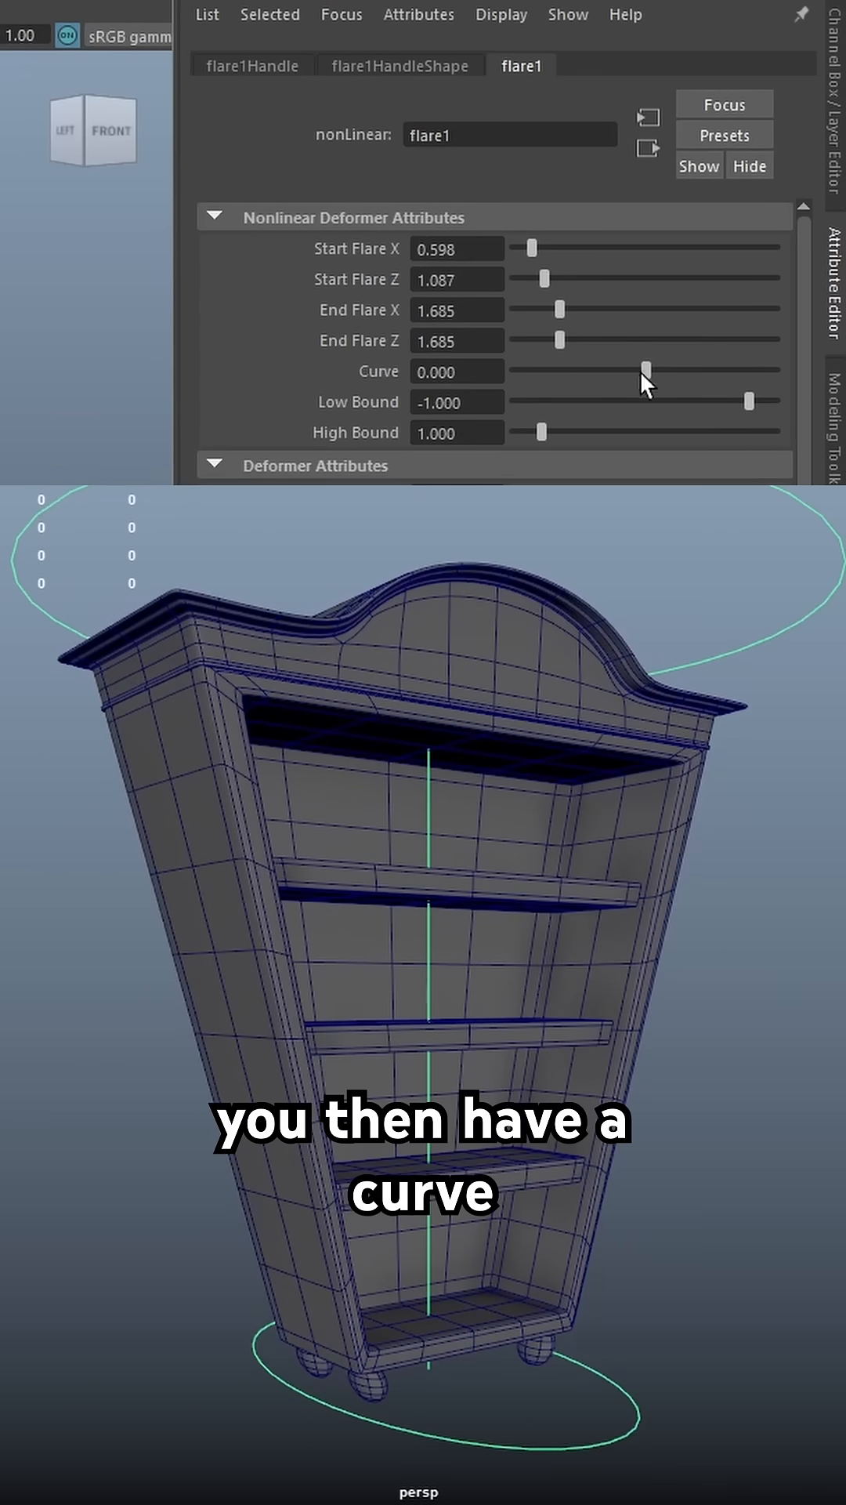
pyautogui.moveTo(644, 371); pyautogui.dragTo(622, 372)
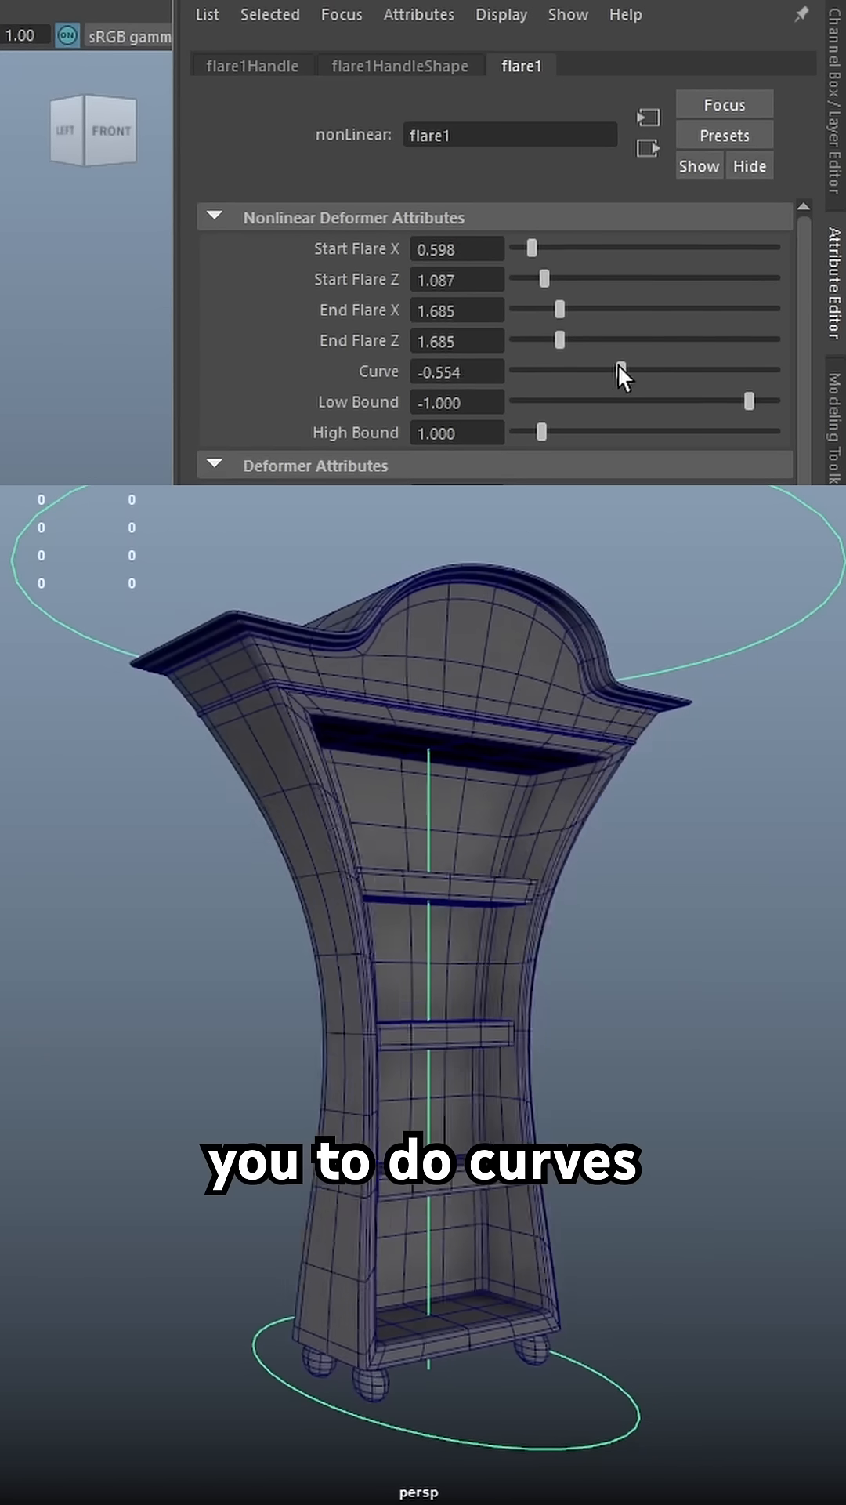
pyautogui.moveTo(617, 373); pyautogui.dragTo(669, 373)
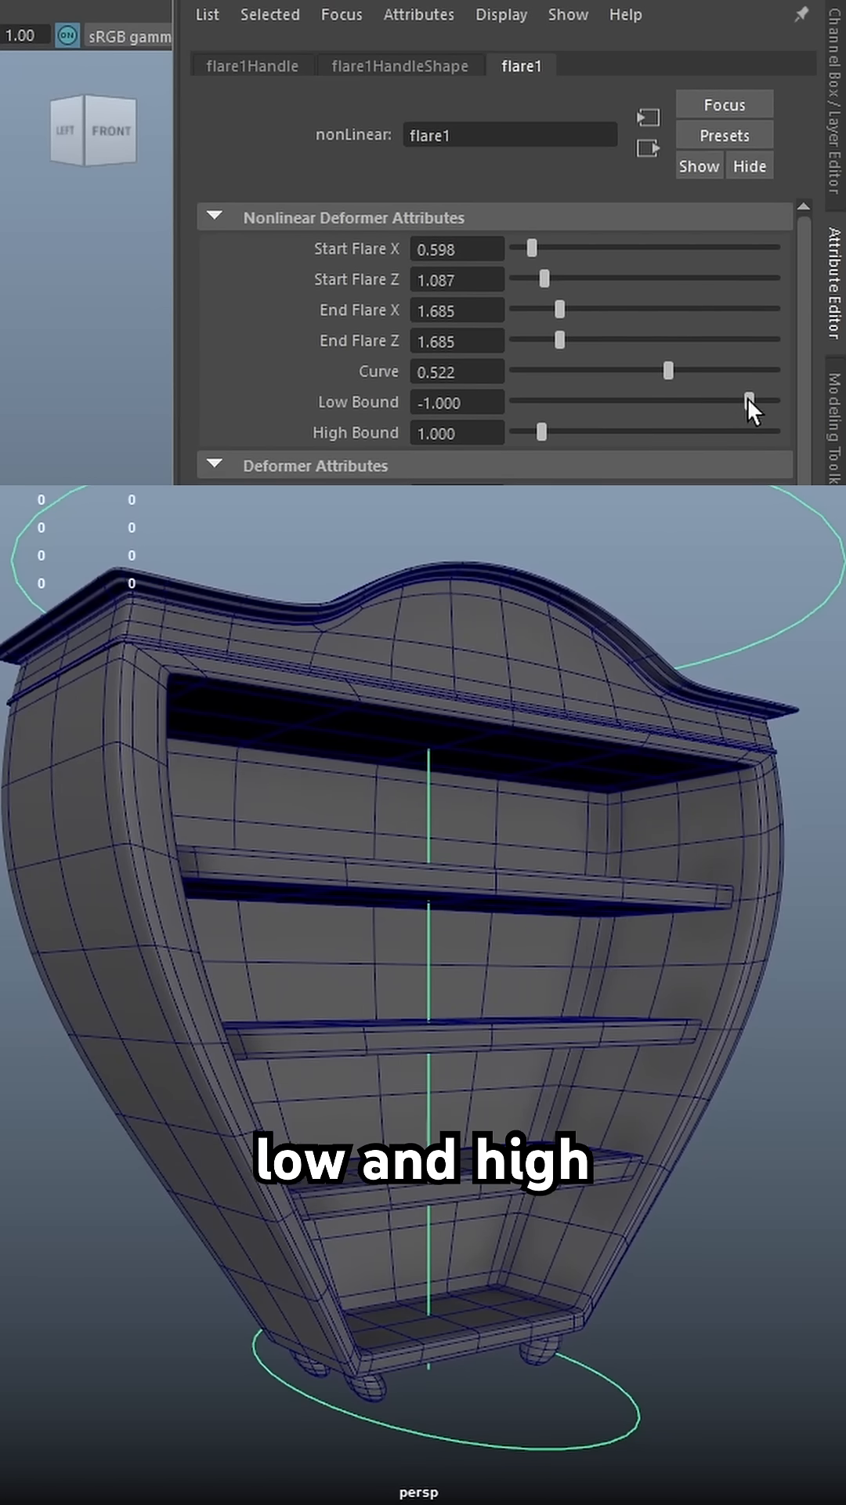
# Step: Narrow Low/High Bound to about ±0.65 and toggle Envelope off and back on, leaving a balloon-like bulge
pyautogui.moveTo(754, 402); pyautogui.dragTo(778, 403)
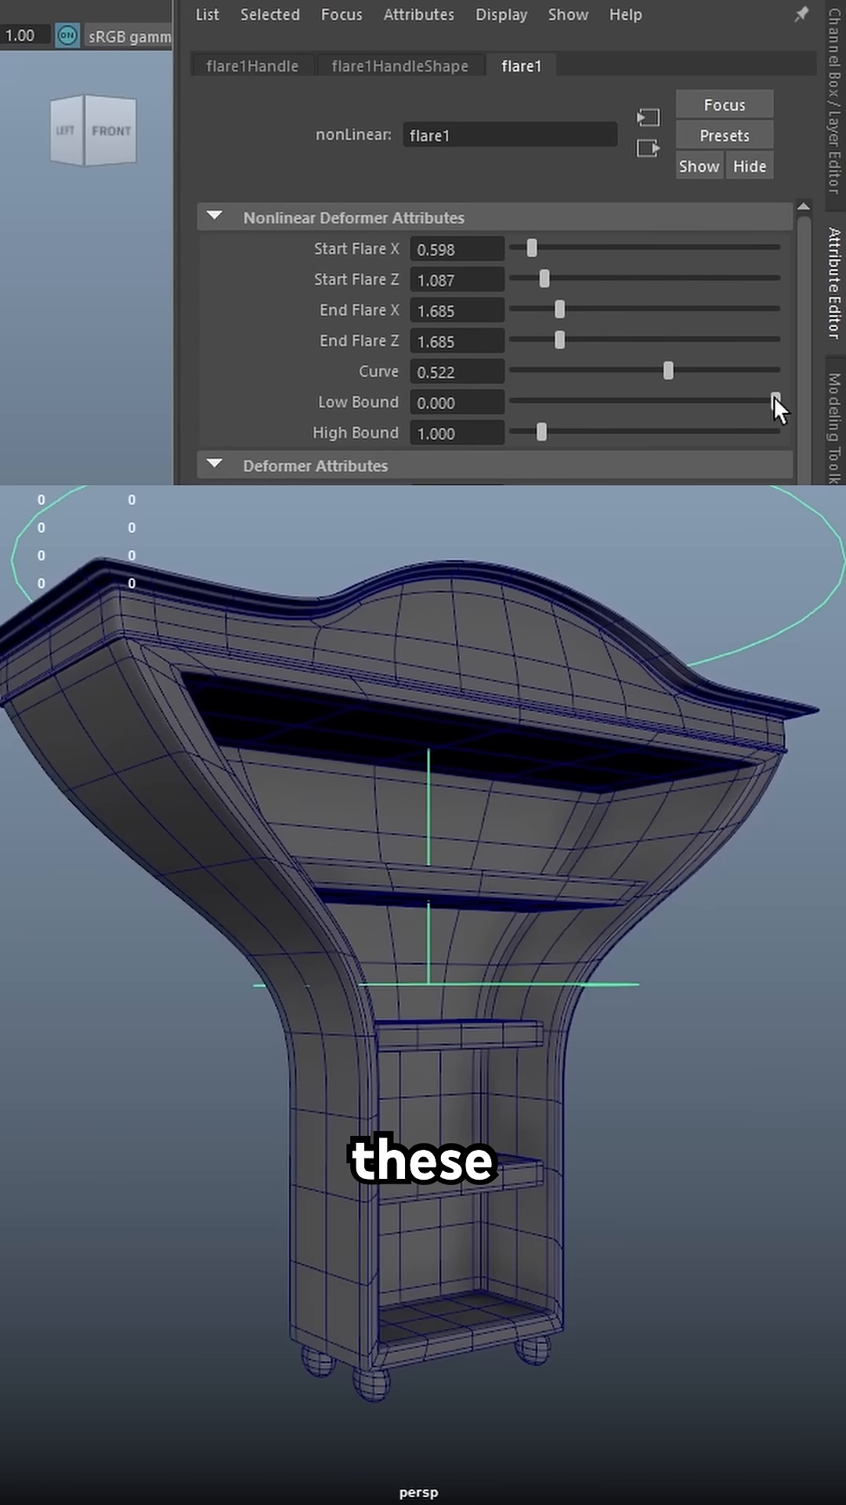
pyautogui.moveTo(542, 434); pyautogui.dragTo(528, 434)
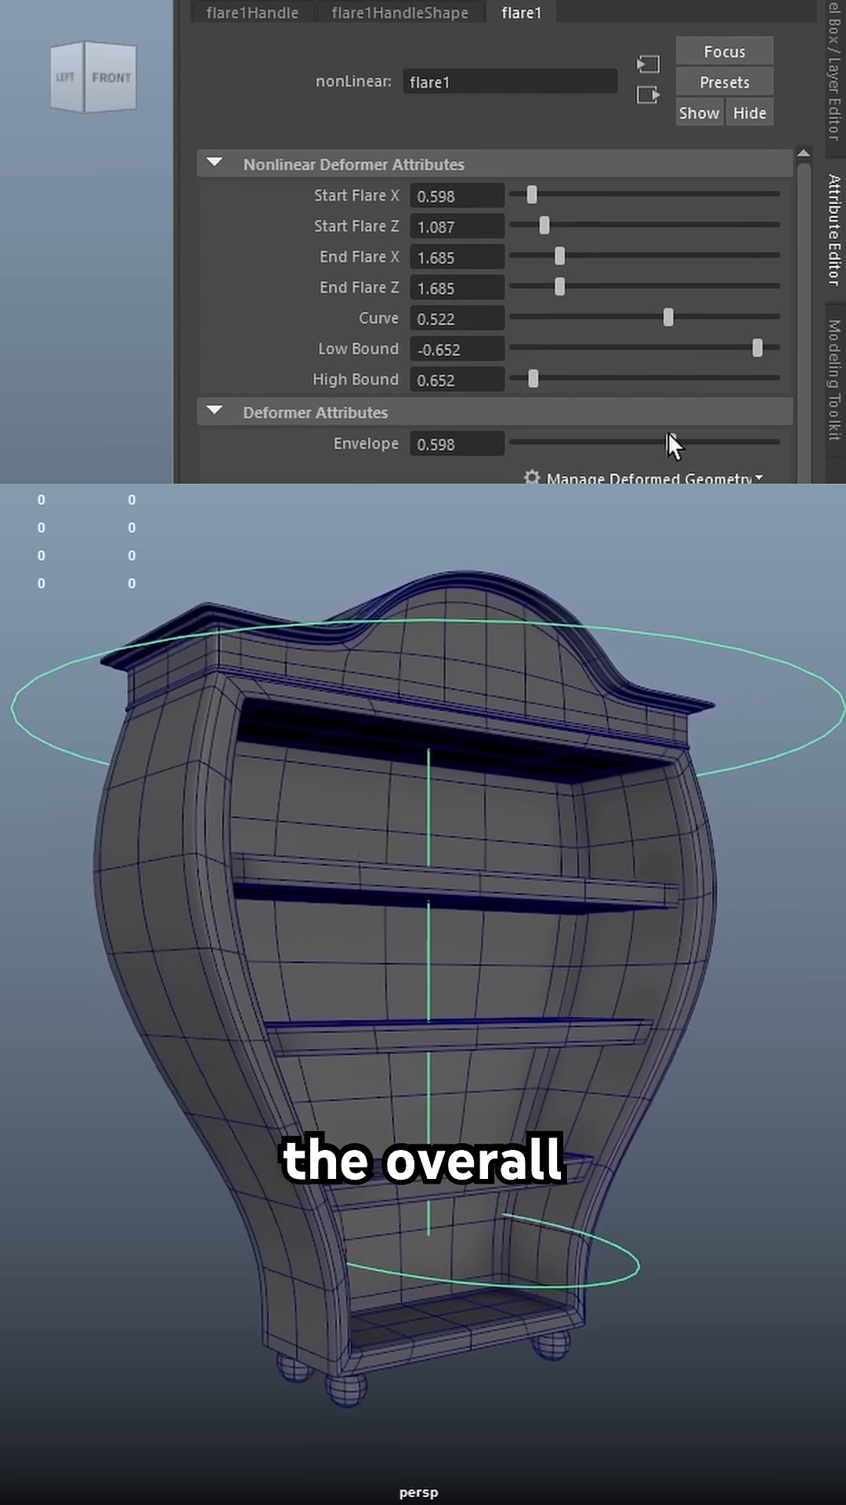
pyautogui.moveTo(669, 442); pyautogui.dragTo(516, 442)
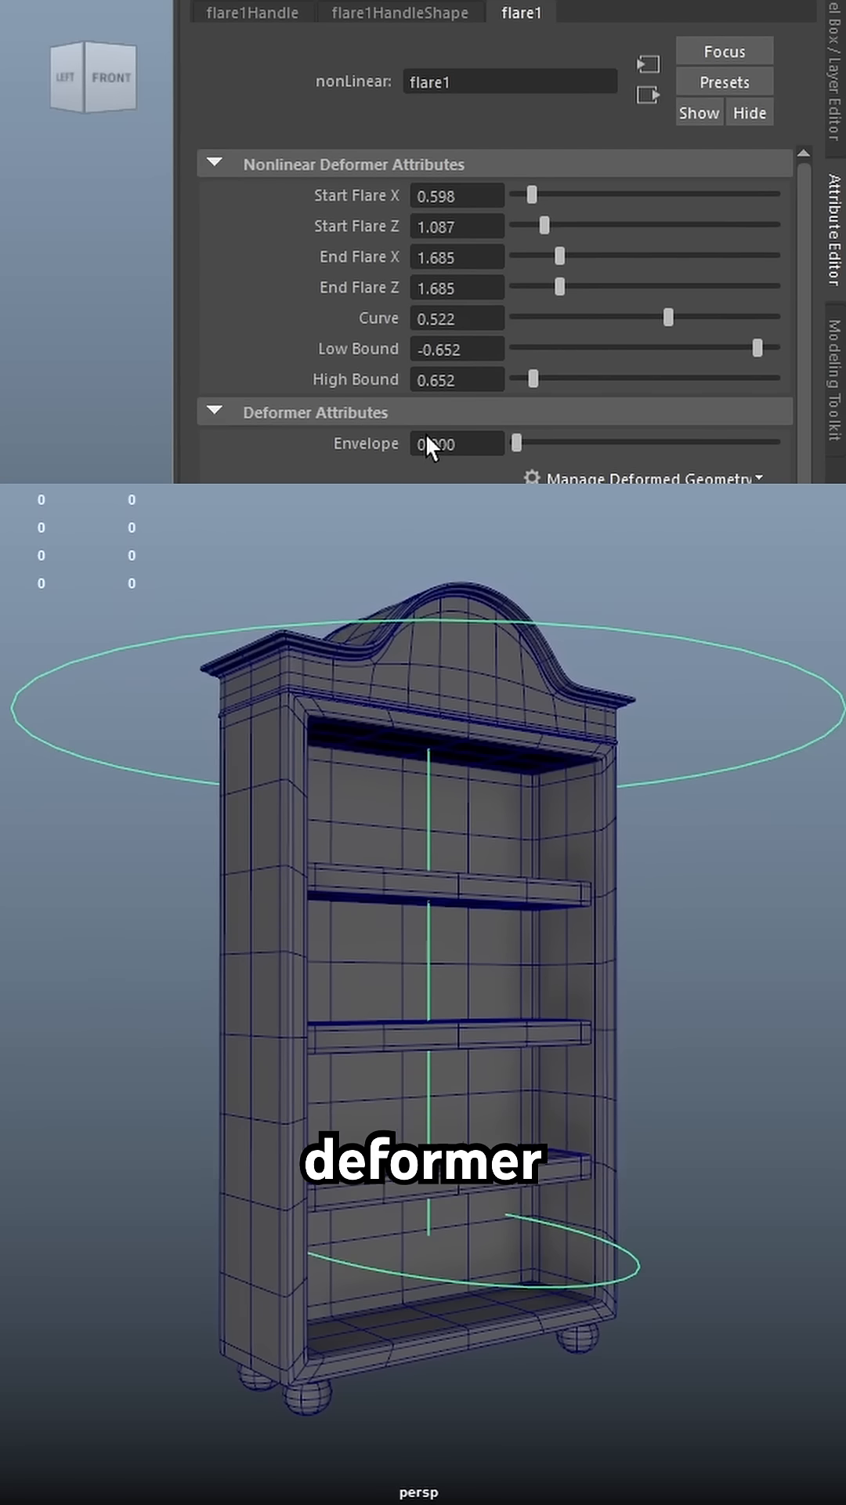
pyautogui.moveTo(519, 444); pyautogui.dragTo(715, 444)
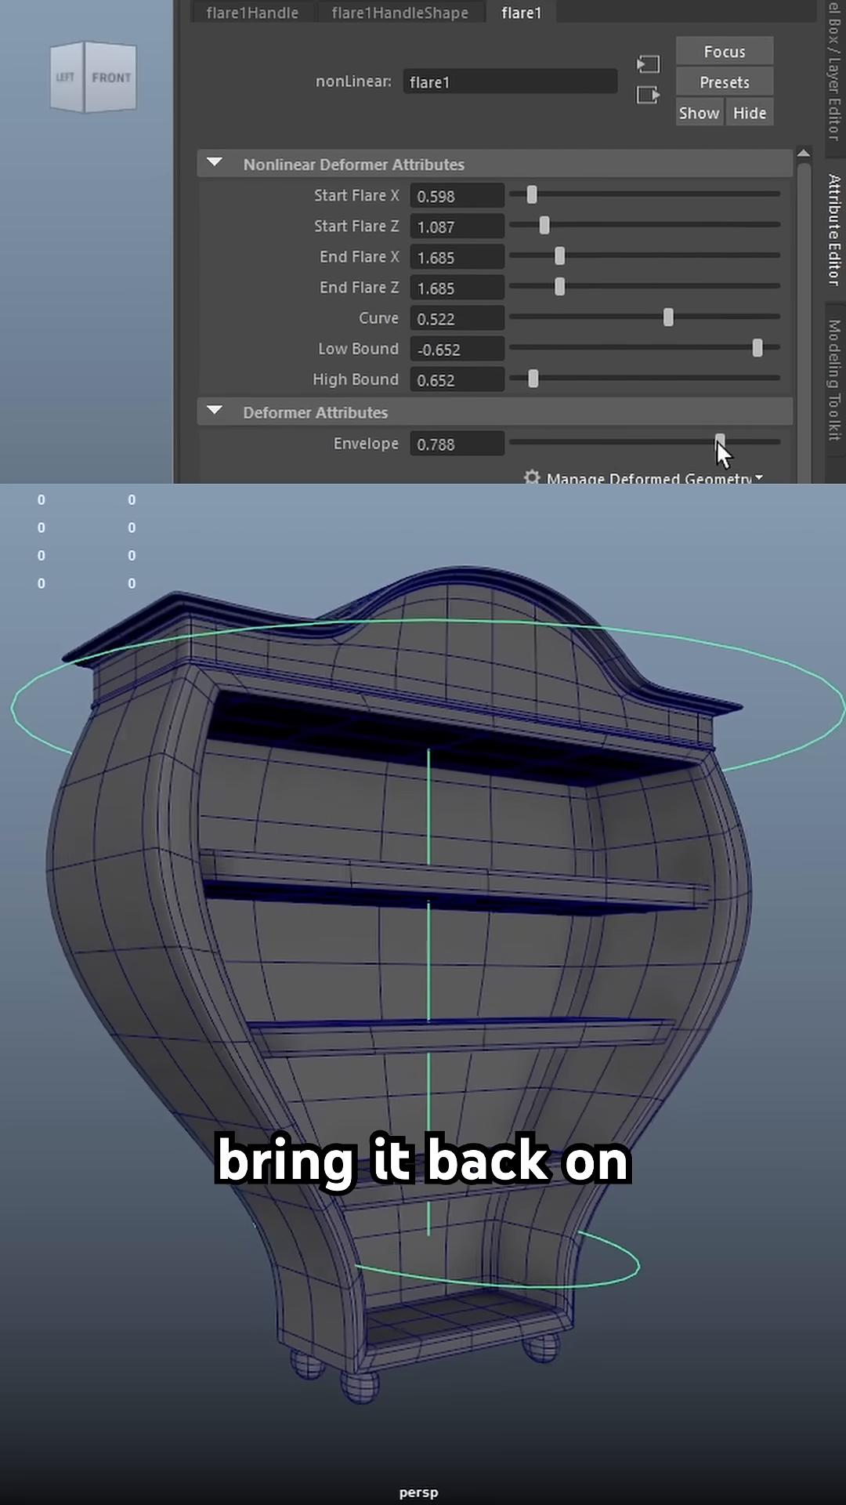
pyautogui.moveTo(724, 442); pyautogui.dragTo(777, 442)
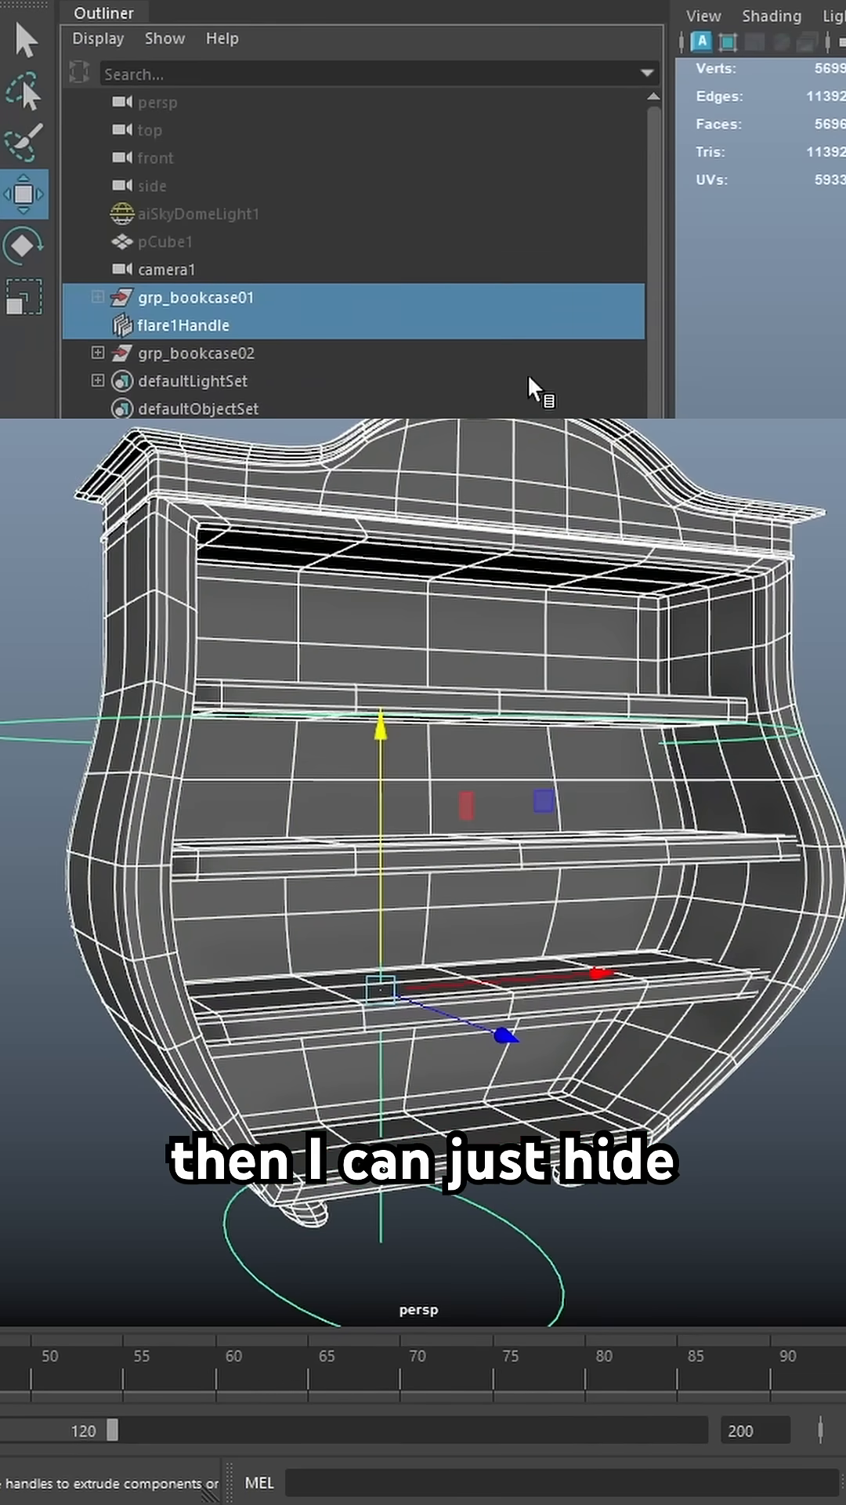
# Step: Select the duplicated bookcase grp_bookcase02 in the Outliner
pyautogui.click(195, 353)
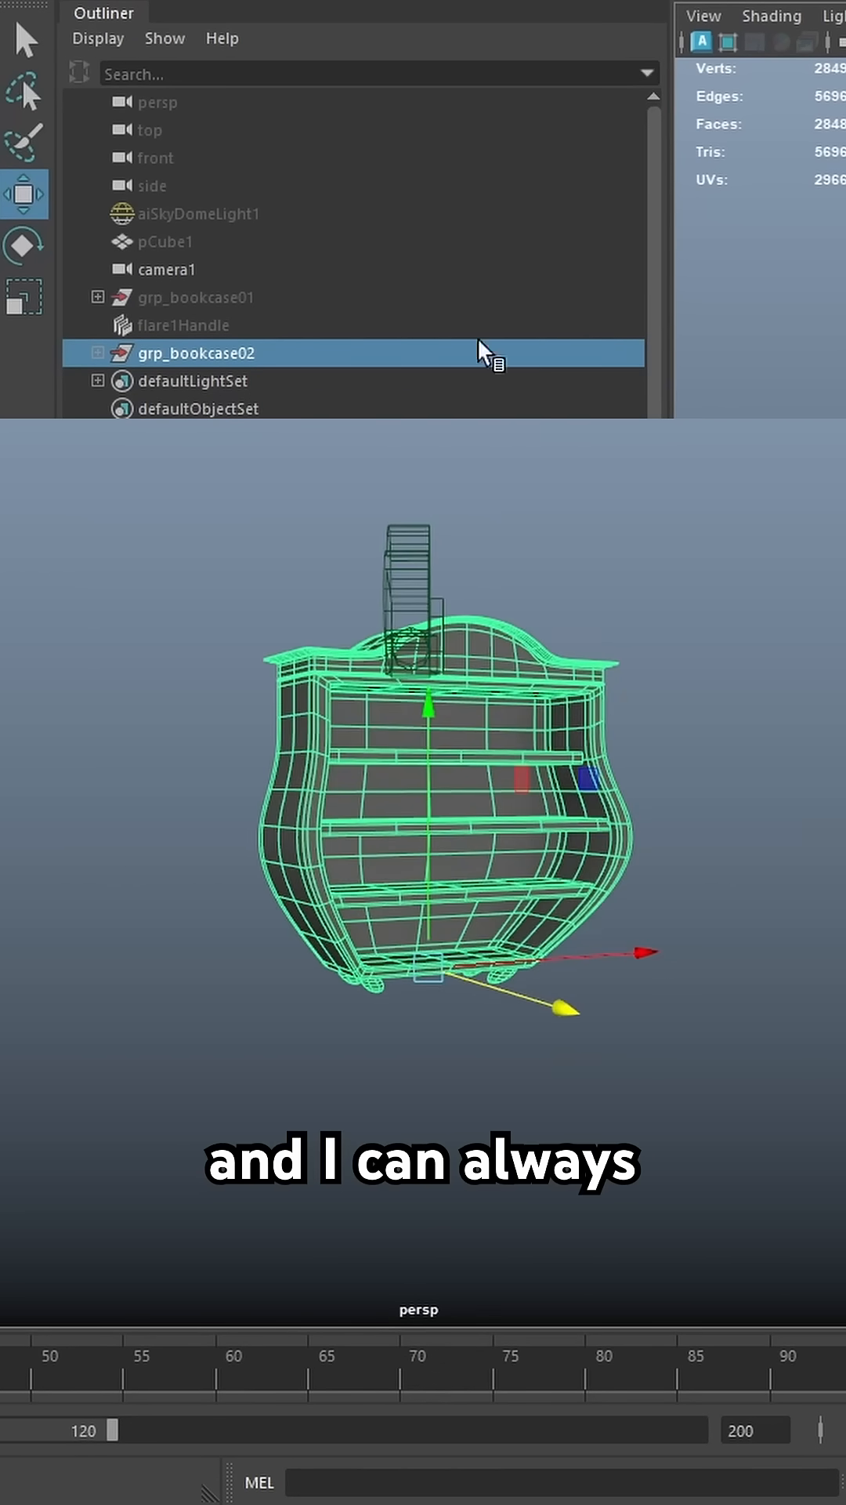
# Step: Select flare1Handle in the Outliner alongside the visible duplicate grp_bookcase02
pyautogui.click(181, 324)
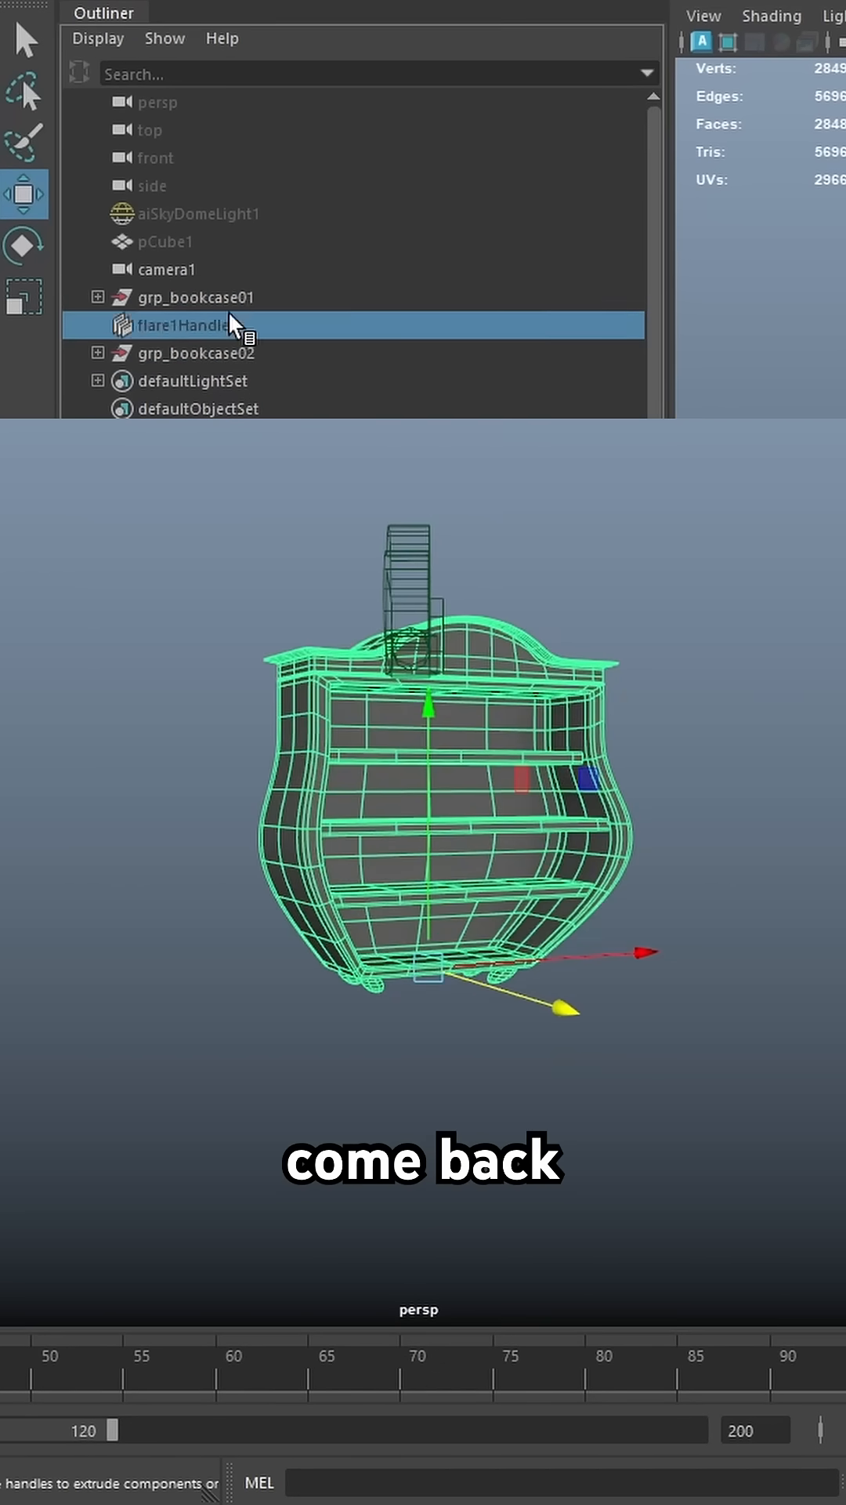